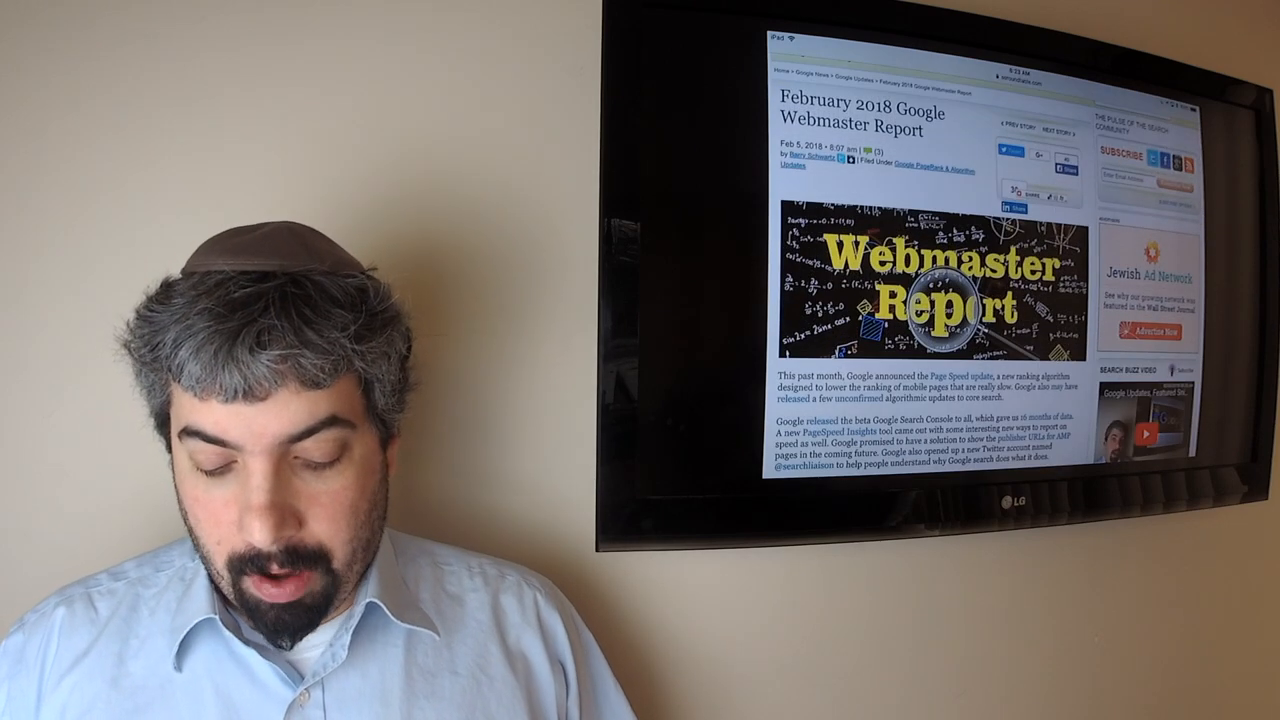
pyautogui.scroll(-3)
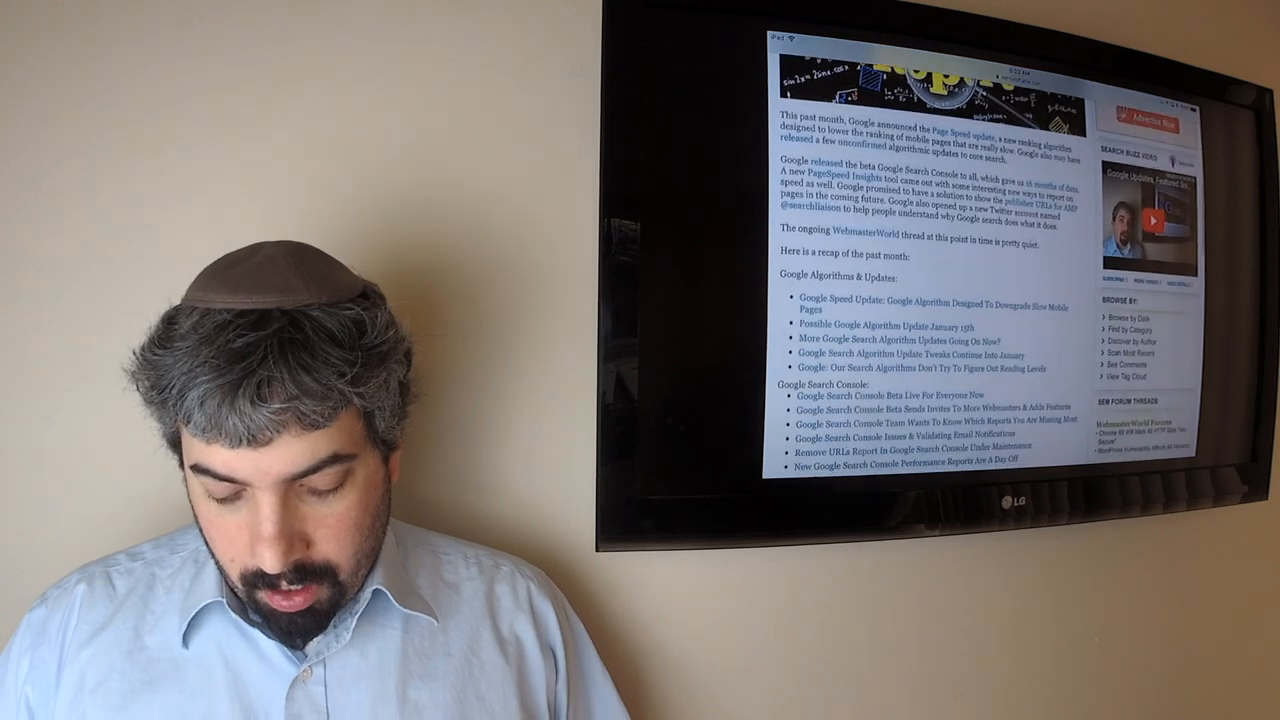